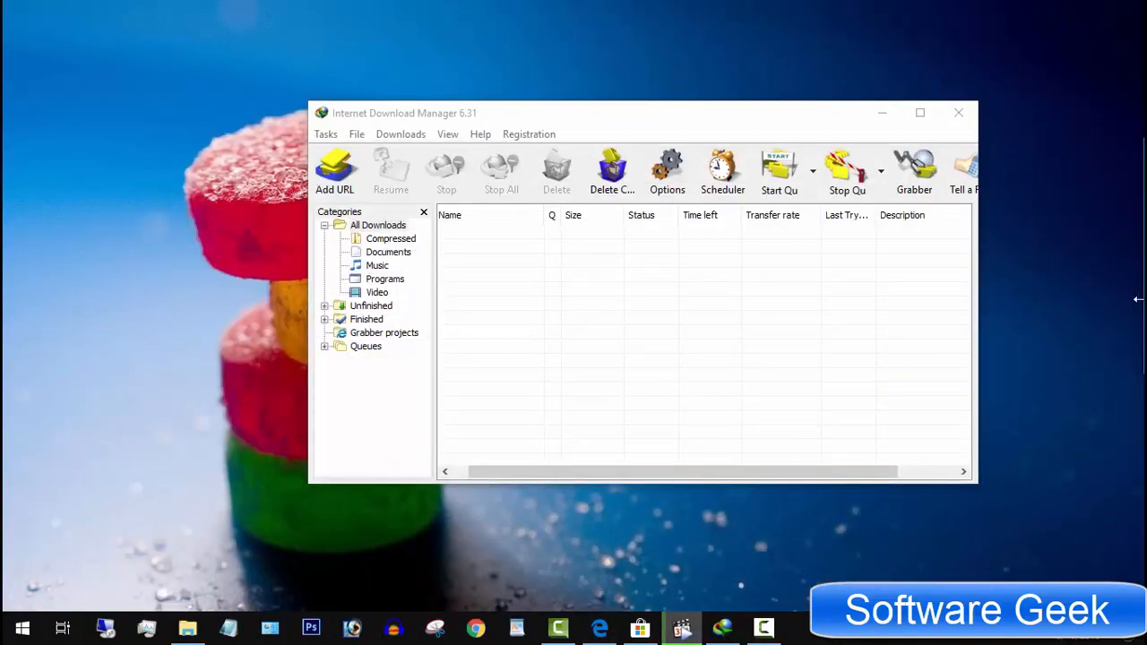
pyautogui.moveTo(426, 137)
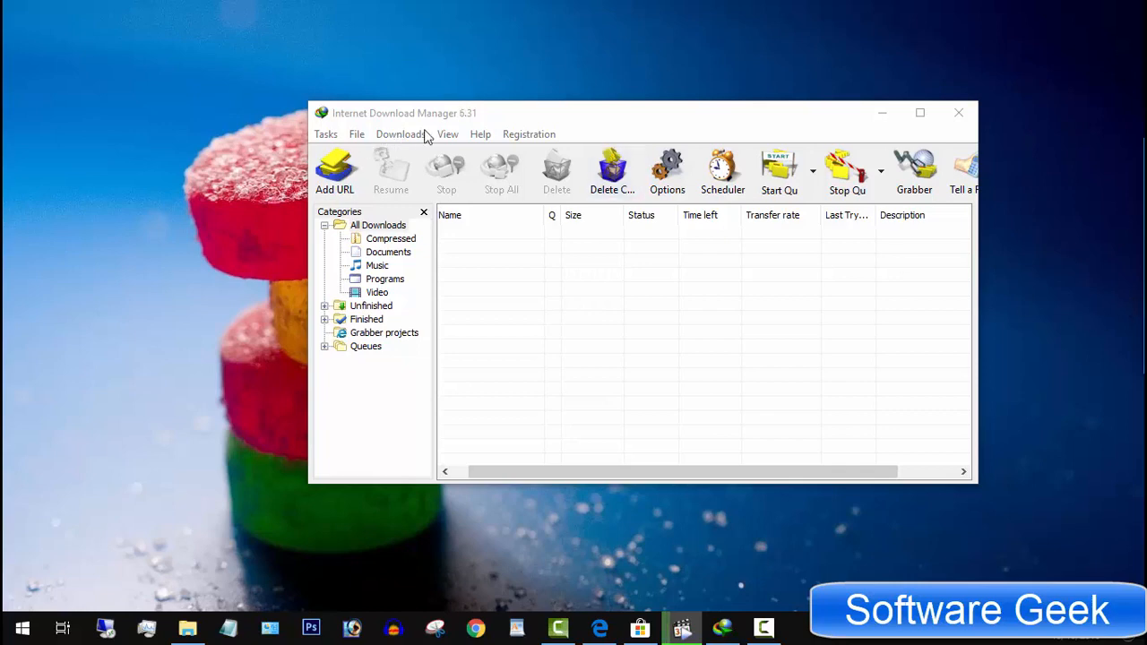
# - Move the empty Internet Download Manager window further left on the desktop
pyautogui.moveTo(403, 113); pyautogui.dragTo(487, 105)
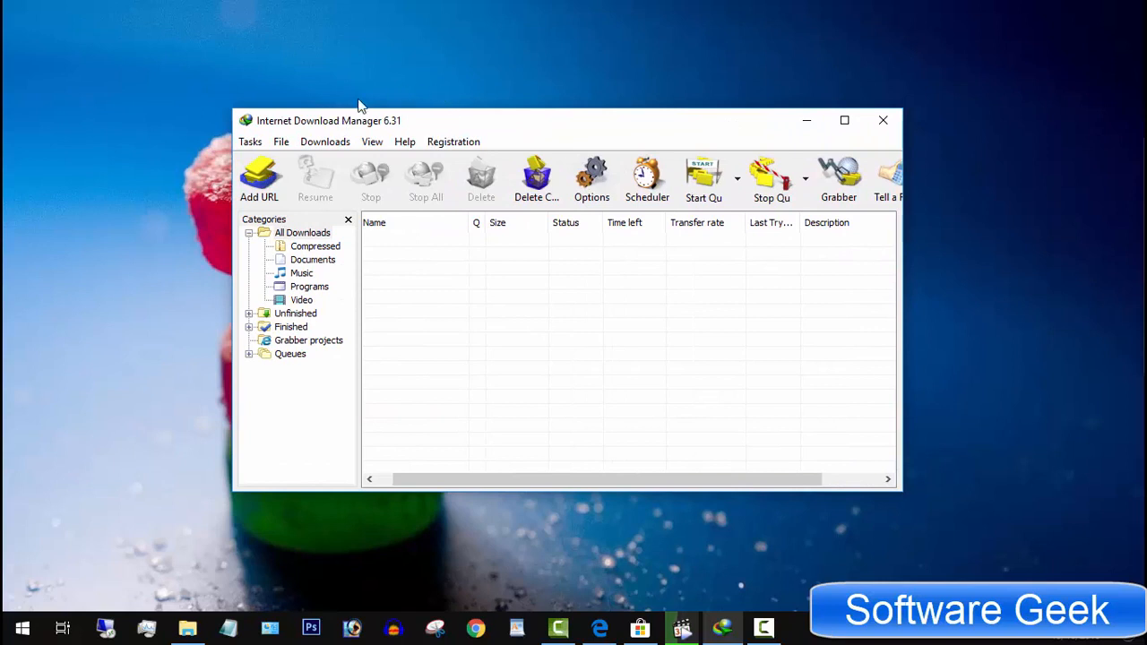
pyautogui.moveTo(383, 146)
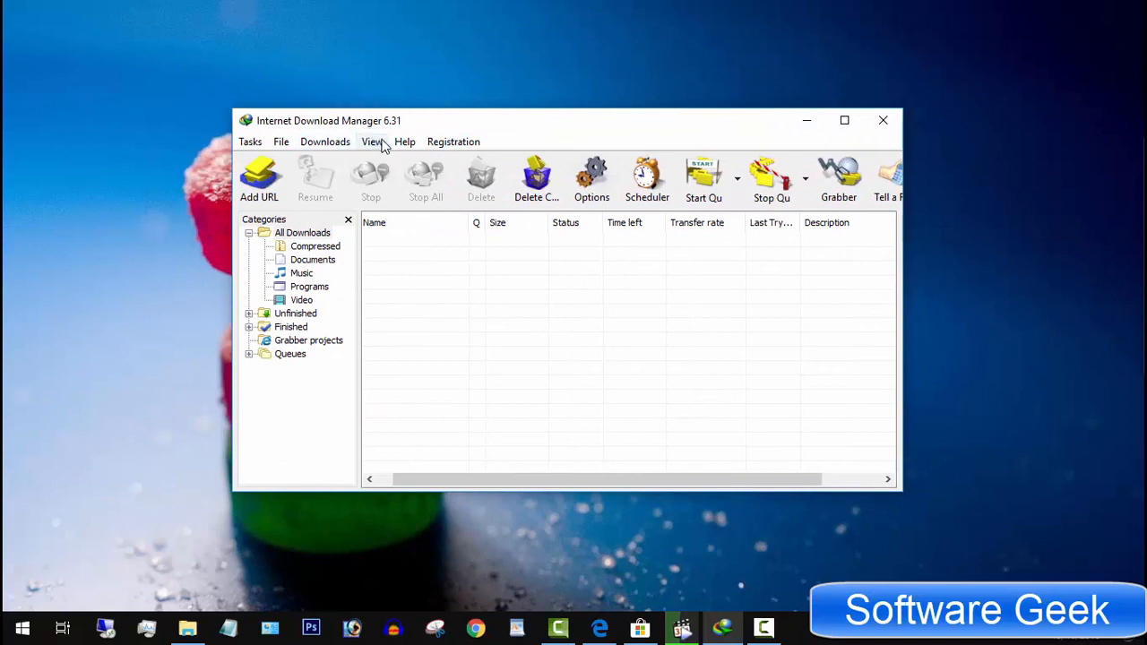
pyautogui.moveTo(343, 107)
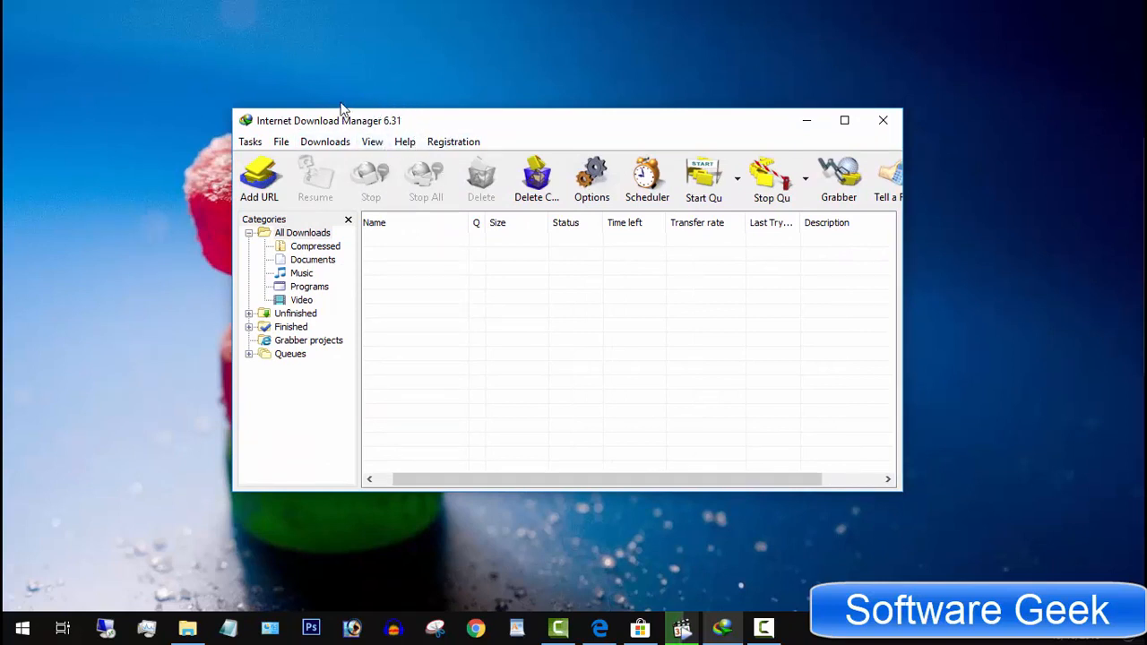
pyautogui.moveTo(621, 374)
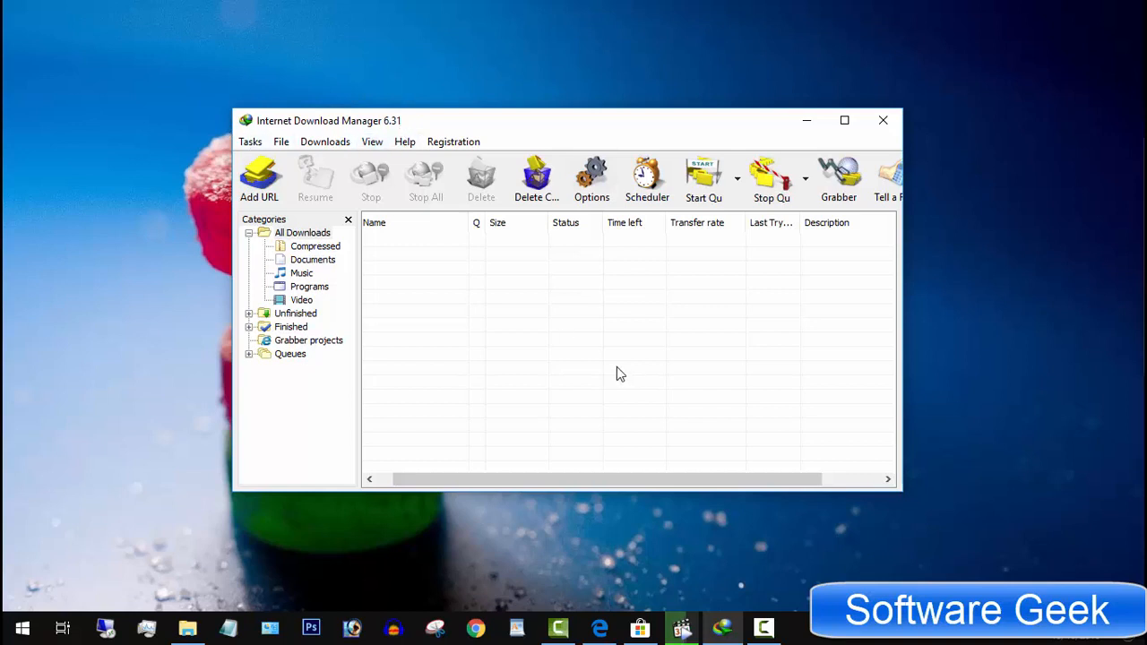
pyautogui.moveTo(431, 480)
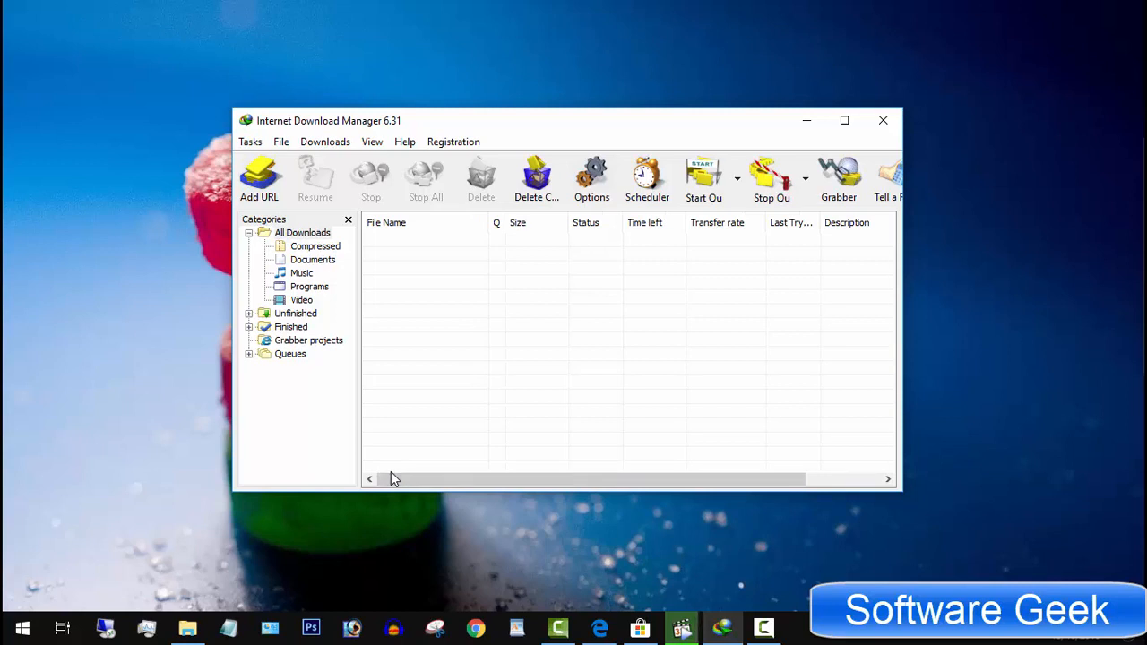
pyautogui.click(883, 120)
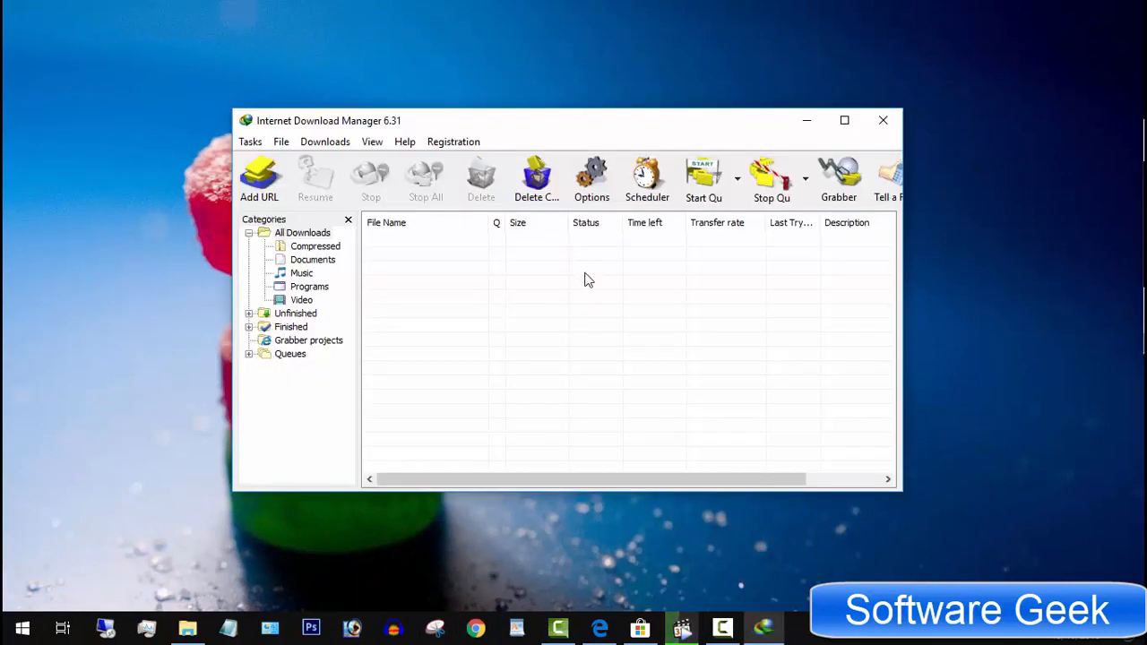
pyautogui.moveTo(872, 515)
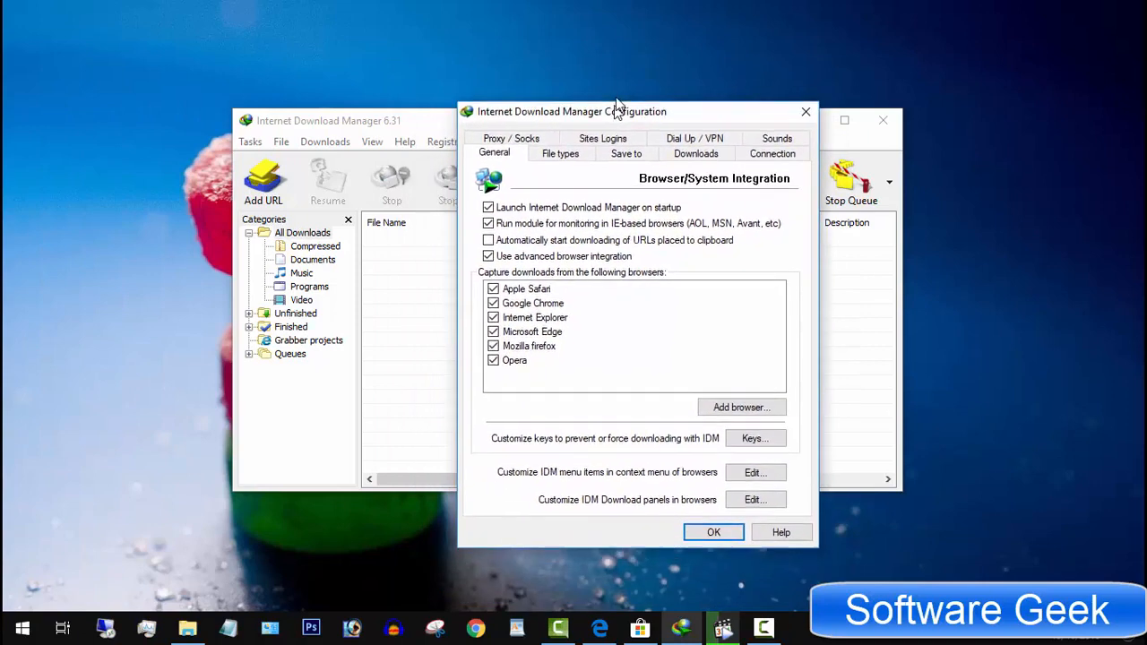
# - Confirm the Options dialog with Microsoft Edge integration on, then close IDM
pyautogui.moveTo(615, 111); pyautogui.dragTo(622, 75)
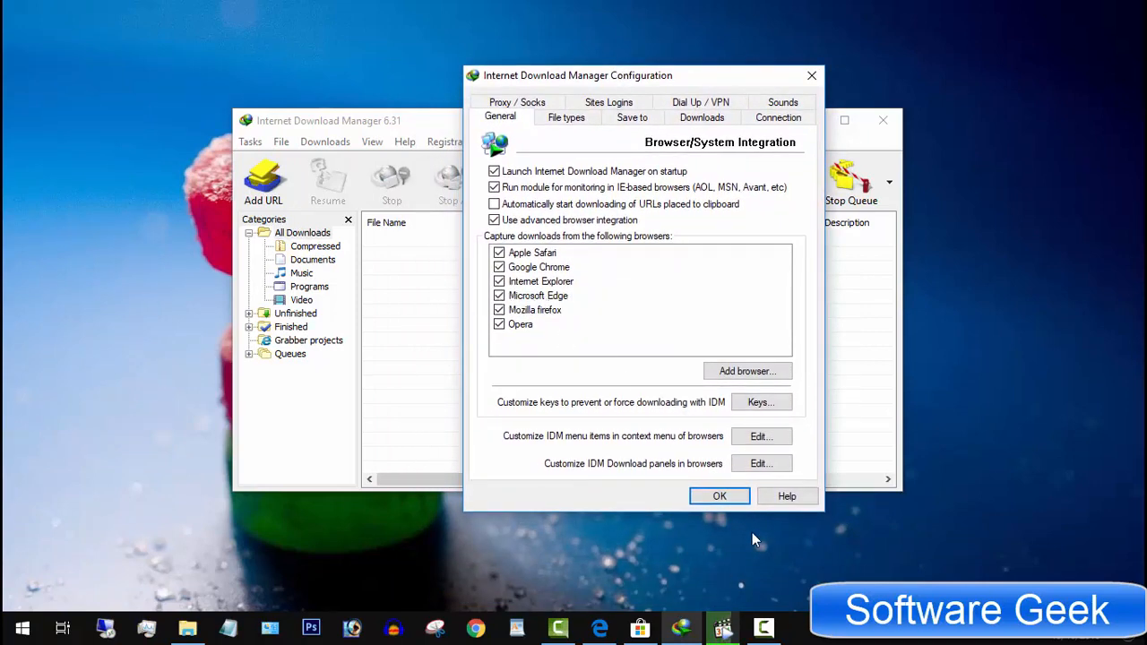
pyautogui.click(720, 496)
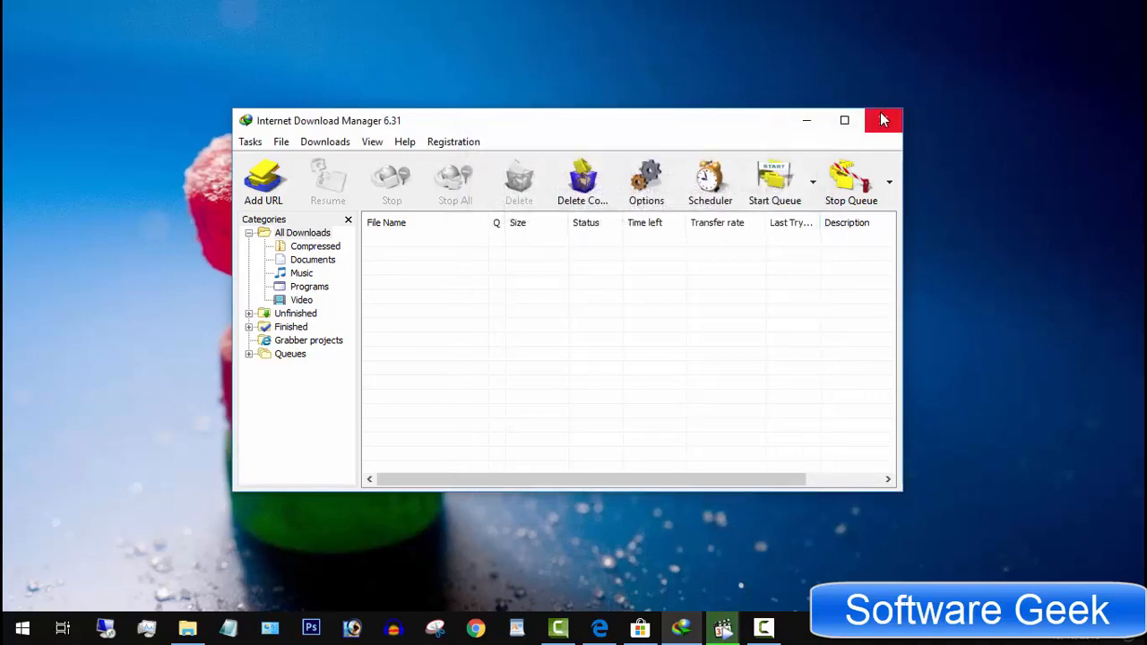
pyautogui.click(884, 119)
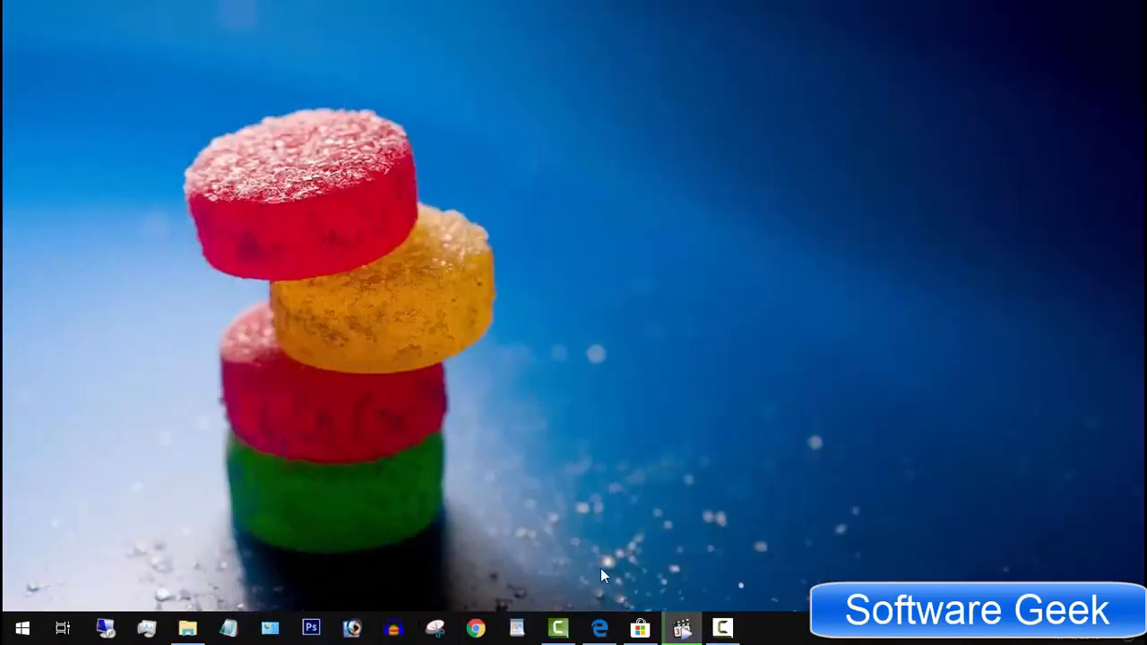
# - Bring up Edge and search Microsoft Store for 'idm'
pyautogui.click(596, 629)
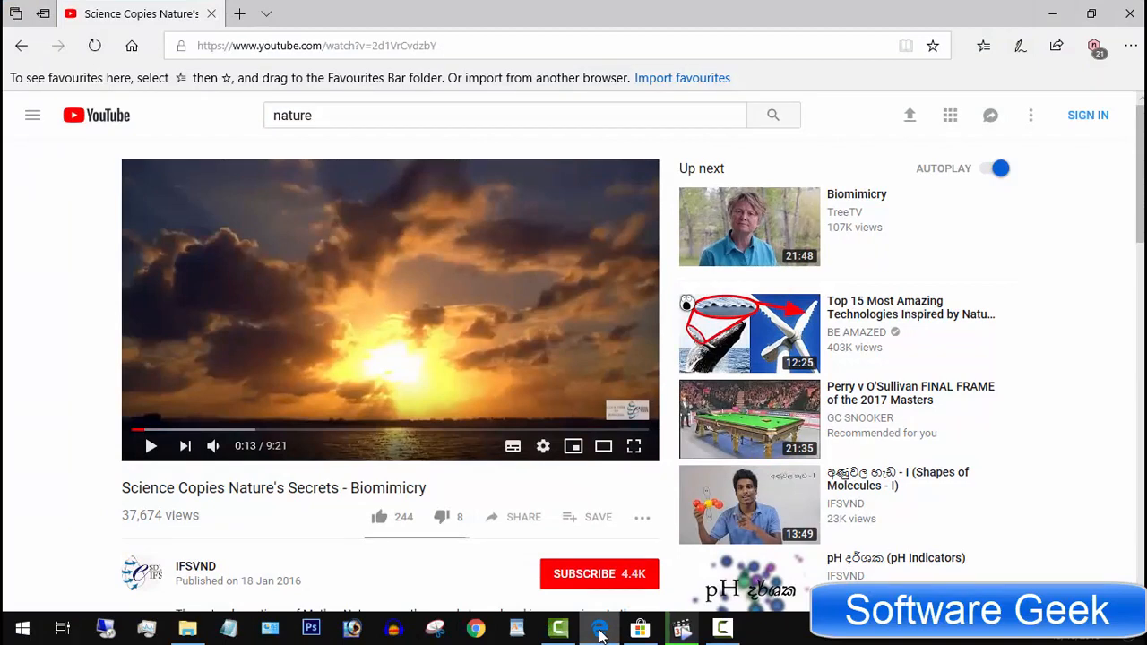
pyautogui.moveTo(1114, 72)
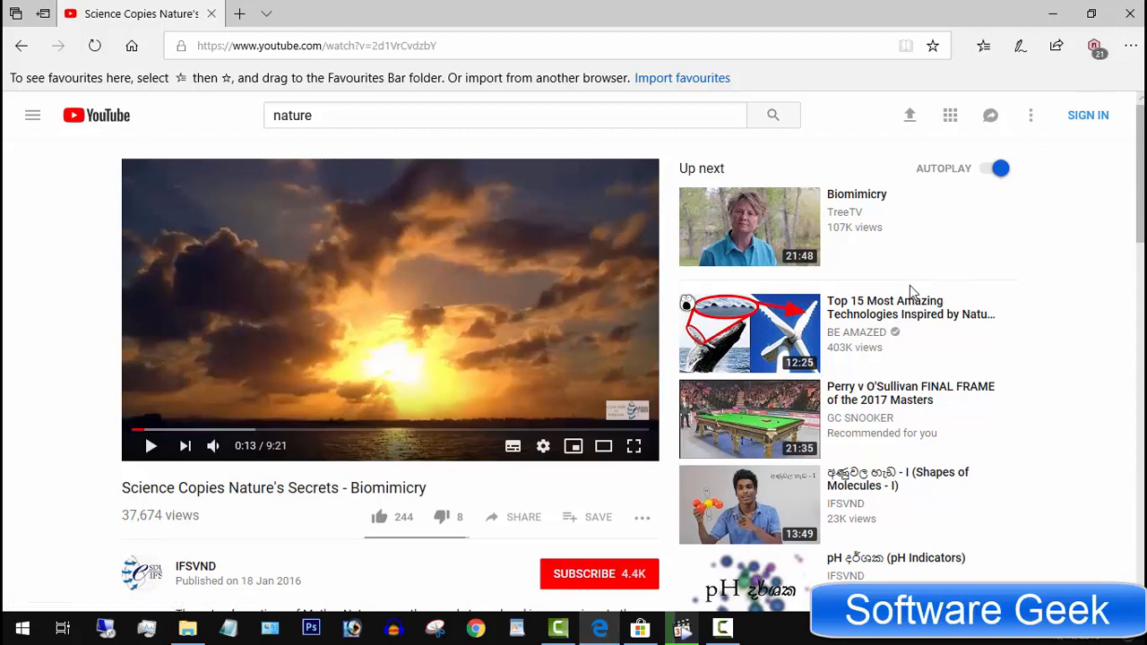
pyautogui.moveTo(879, 354)
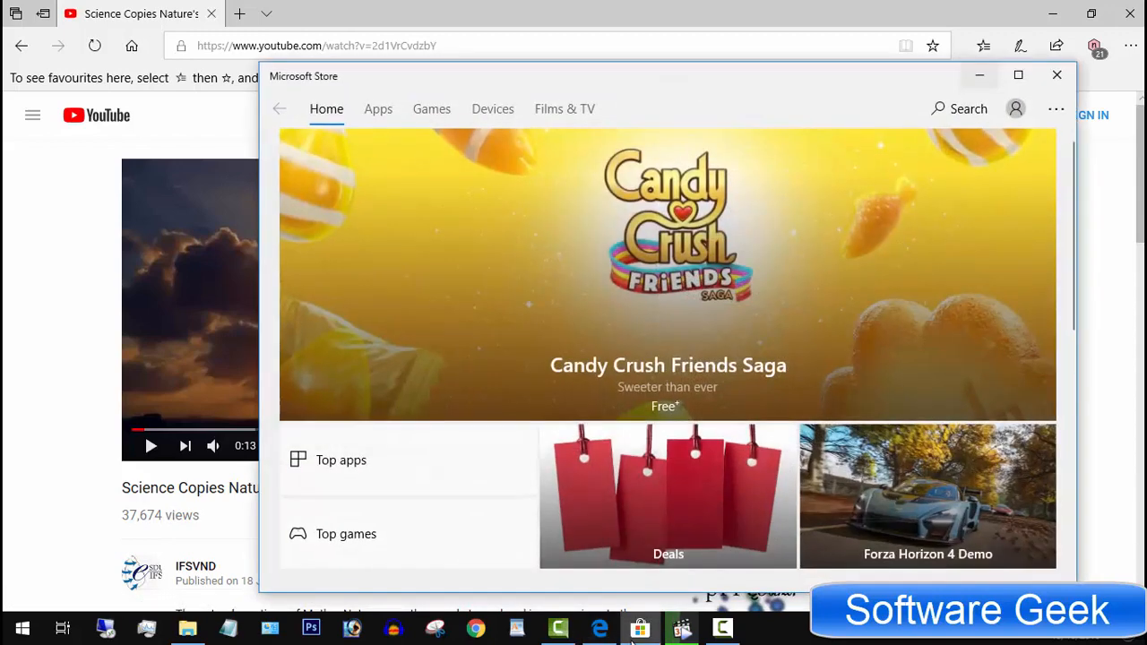
pyautogui.click(962, 109)
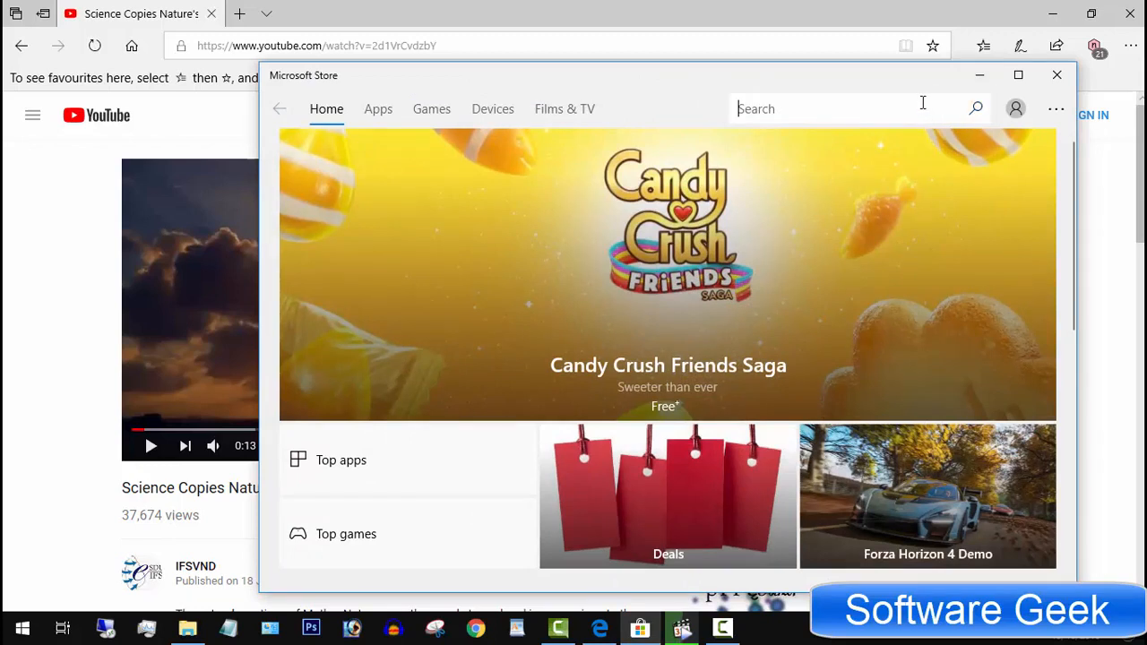
pyautogui.write('idm')
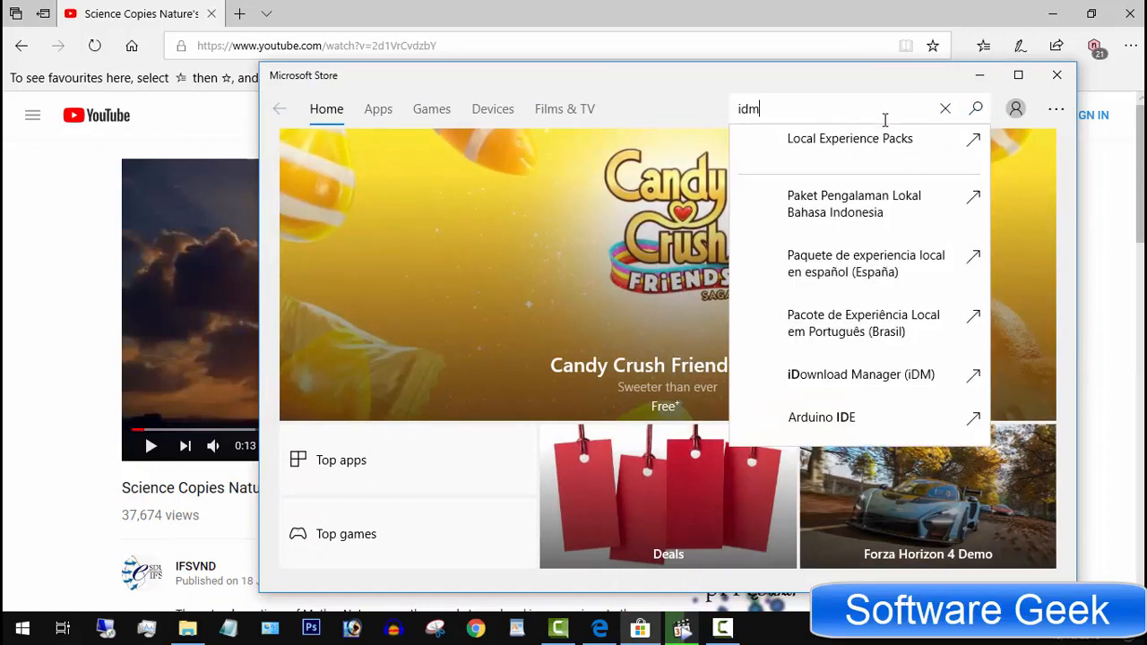
pyautogui.press('Enter')
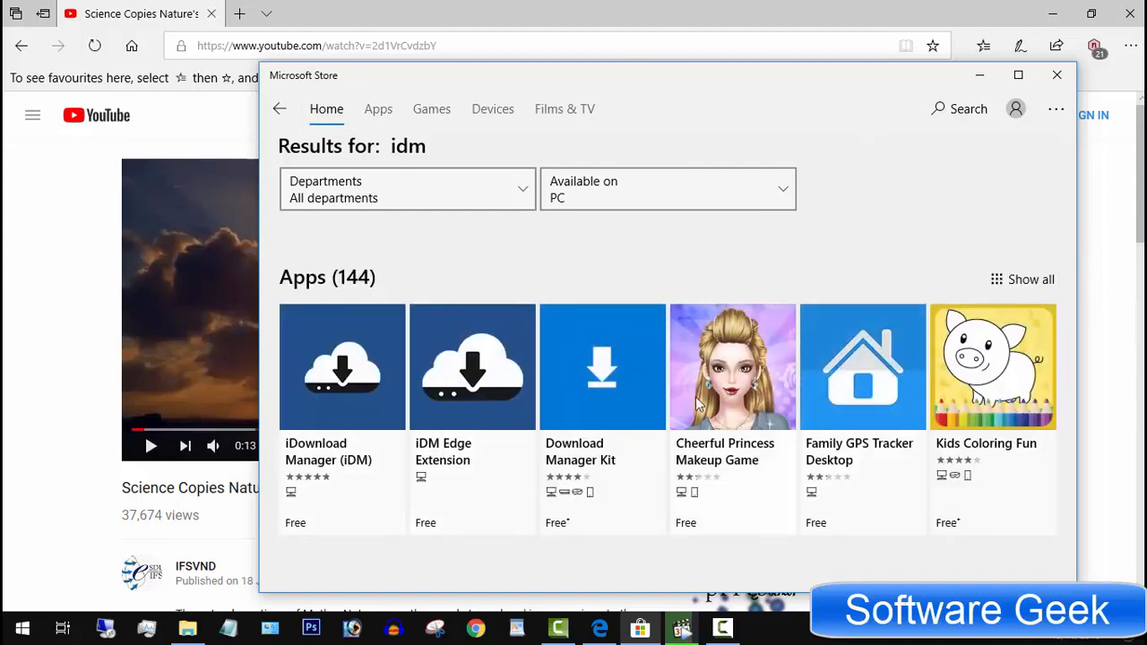
pyautogui.moveTo(1056, 110)
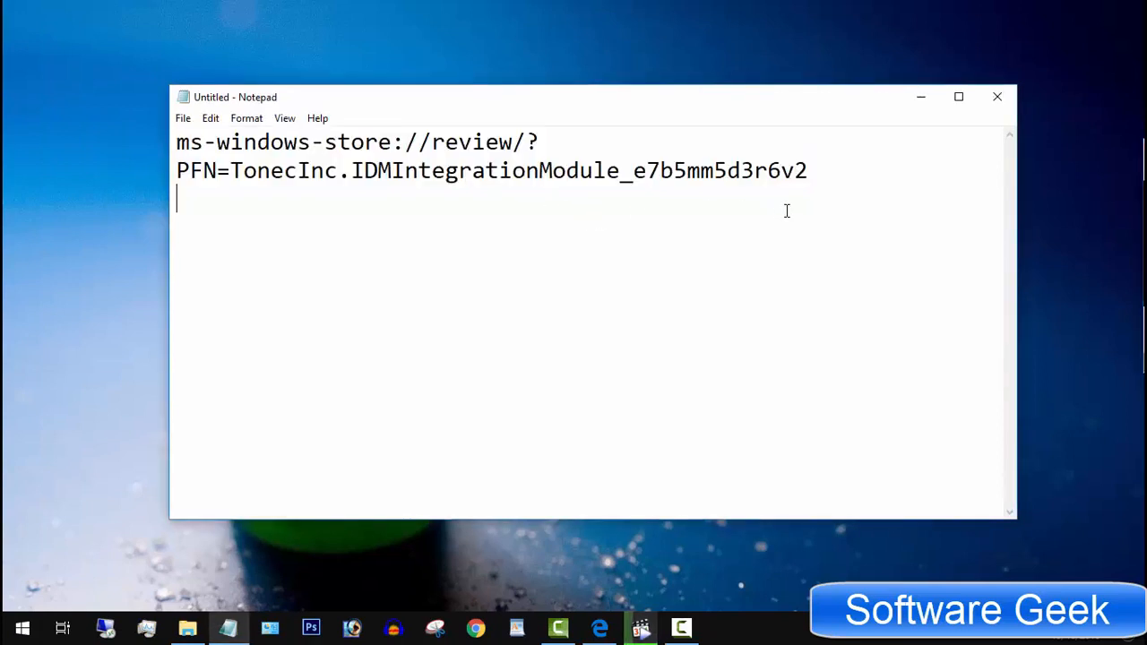
# - Copy the IDM Integration Module store review link from Notepad
pyautogui.press('ctrl+a')
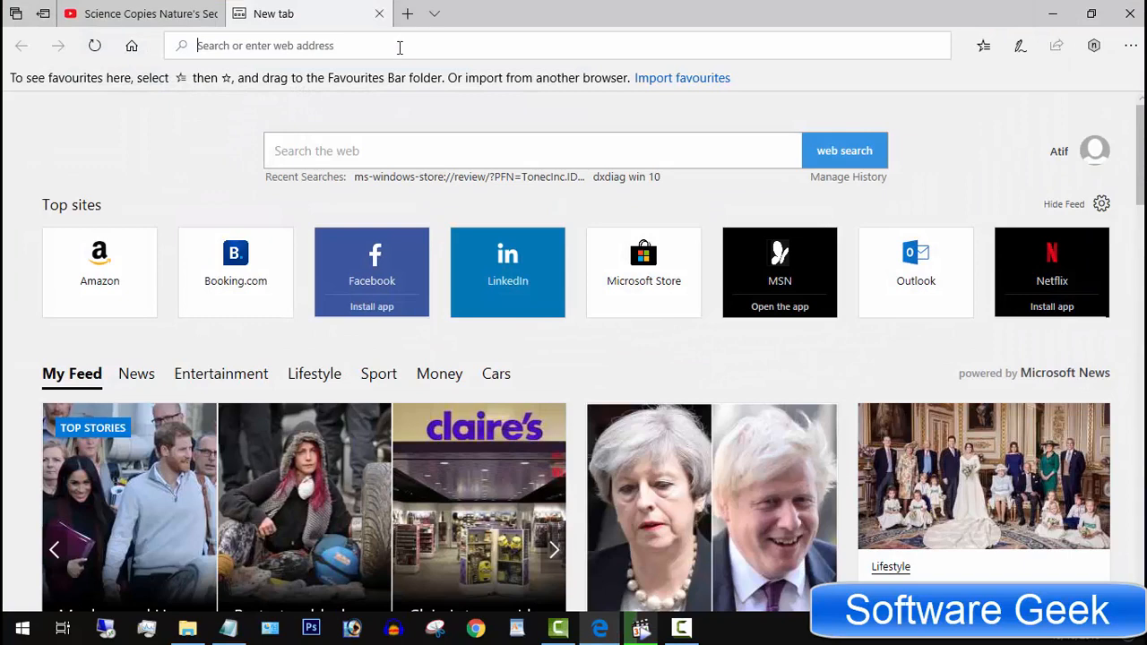
# - Paste and go with the store link in Edge's address bar
pyautogui.rightClick(401, 46)
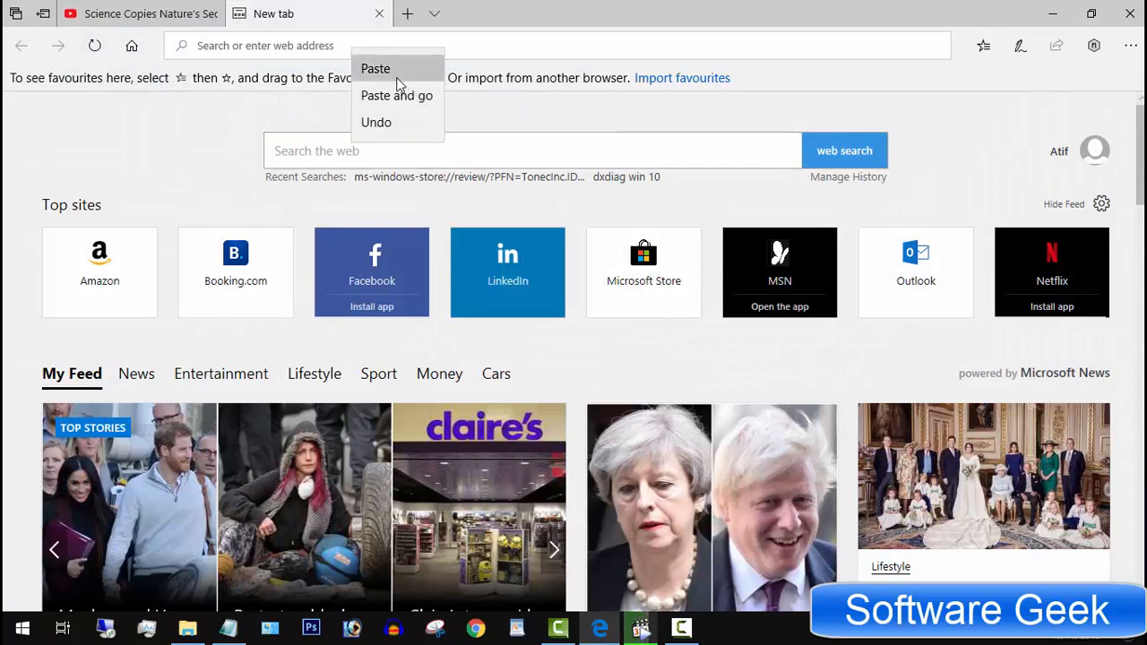
pyautogui.click(379, 68)
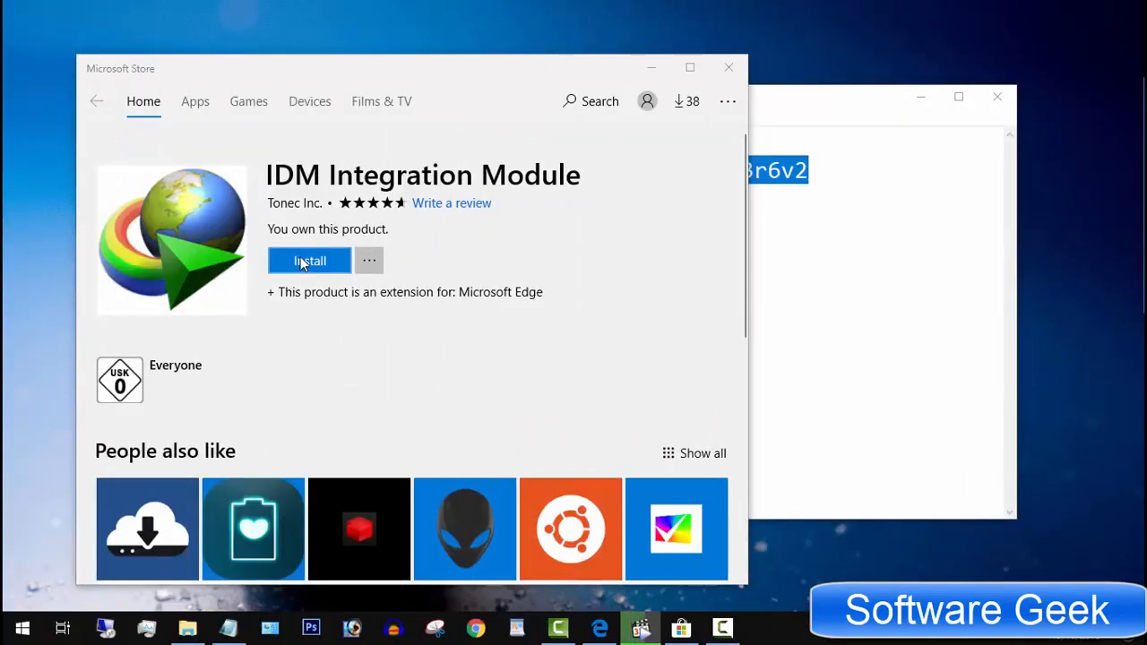
# - Install IDM Integration Module by Tonec Inc. from its store page
pyautogui.click(309, 260)
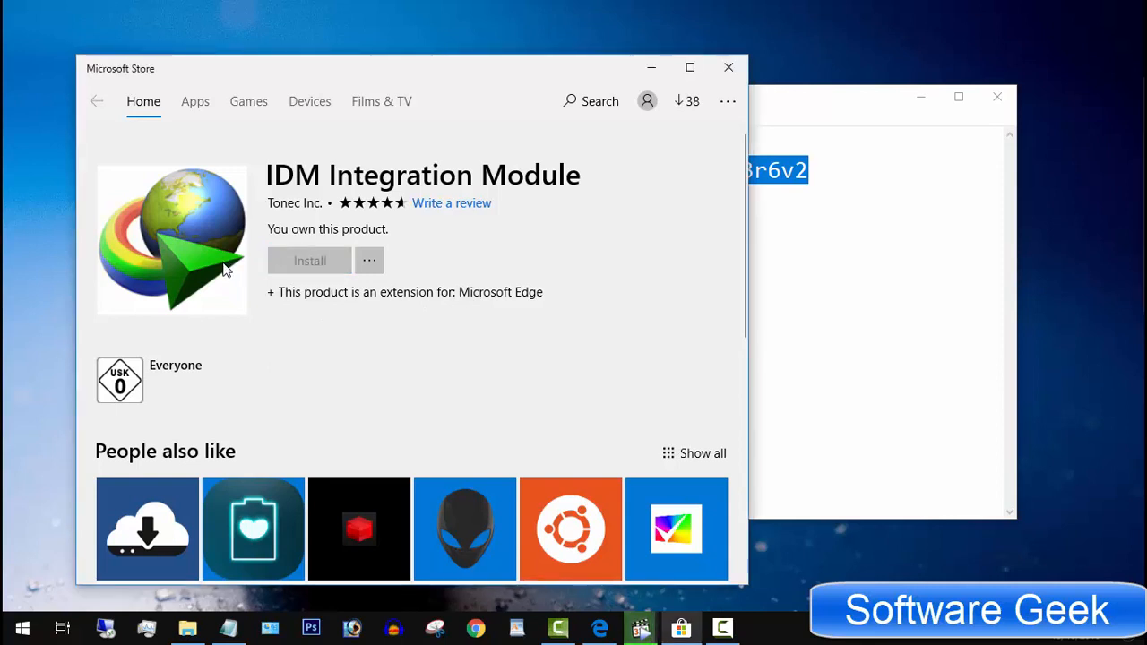
pyautogui.click(309, 260)
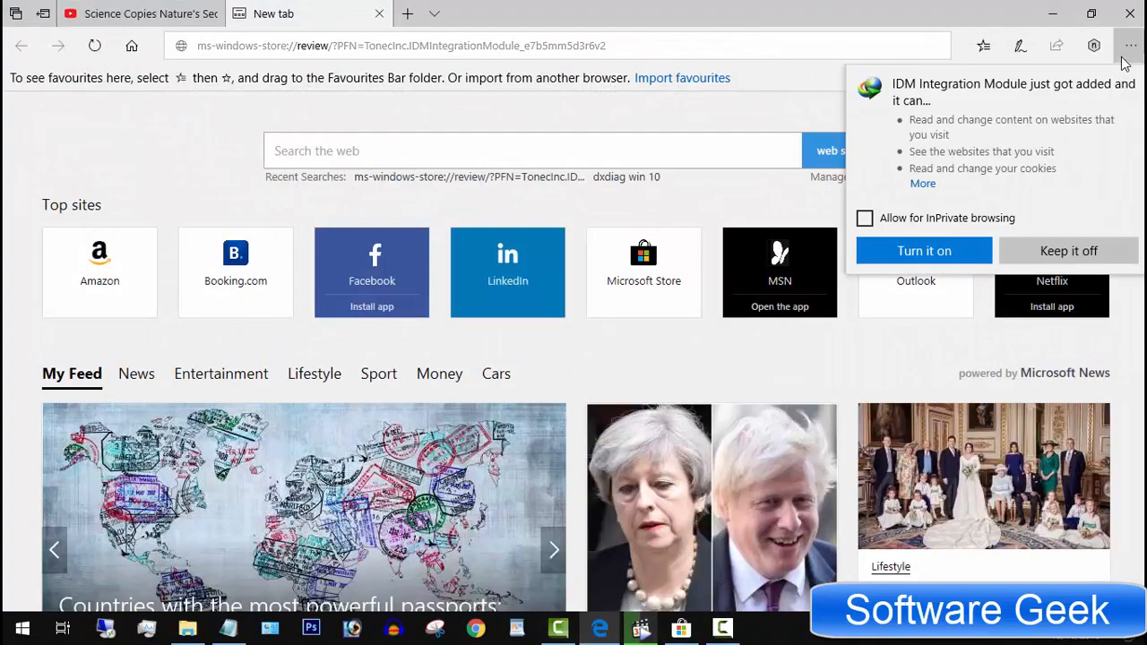
# - Choose Turn it on in the extension-added notification
pyautogui.click(1125, 48)
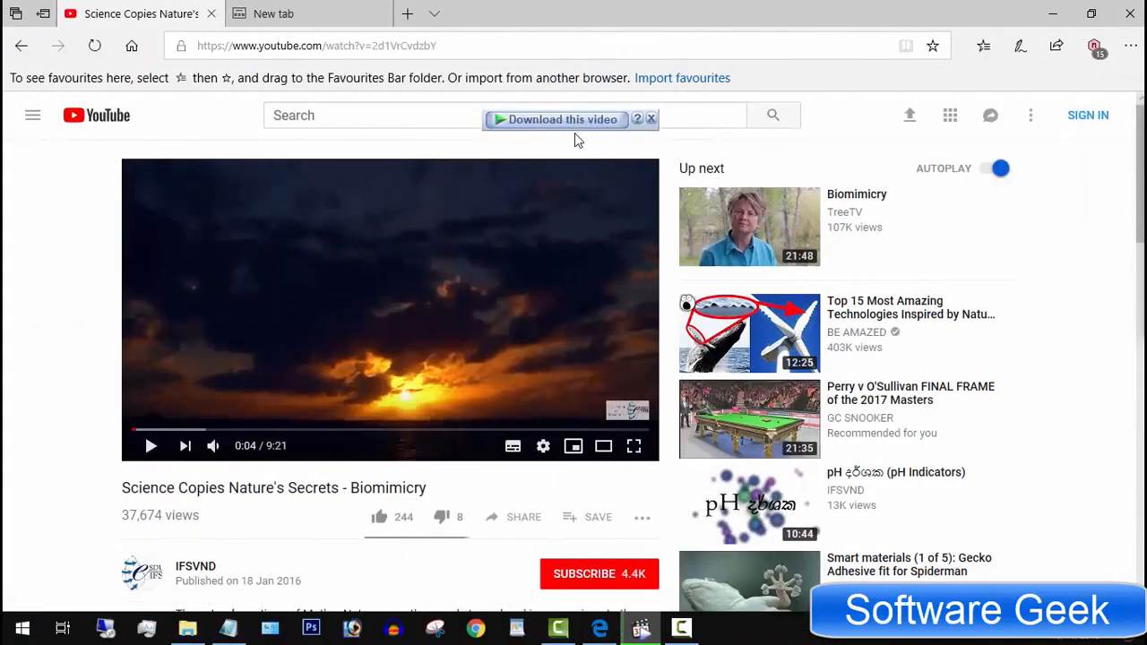
# - Download the 48.9 MB Biomimicry YouTube video through IDM's Download this video button
pyautogui.click(562, 119)
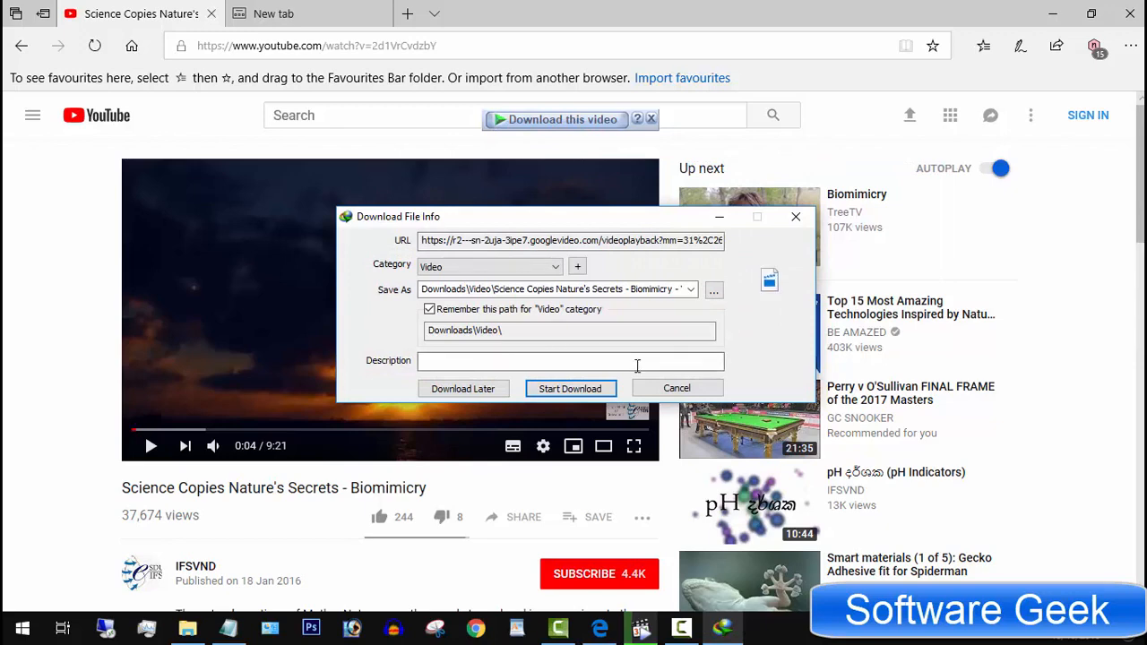
pyautogui.click(571, 388)
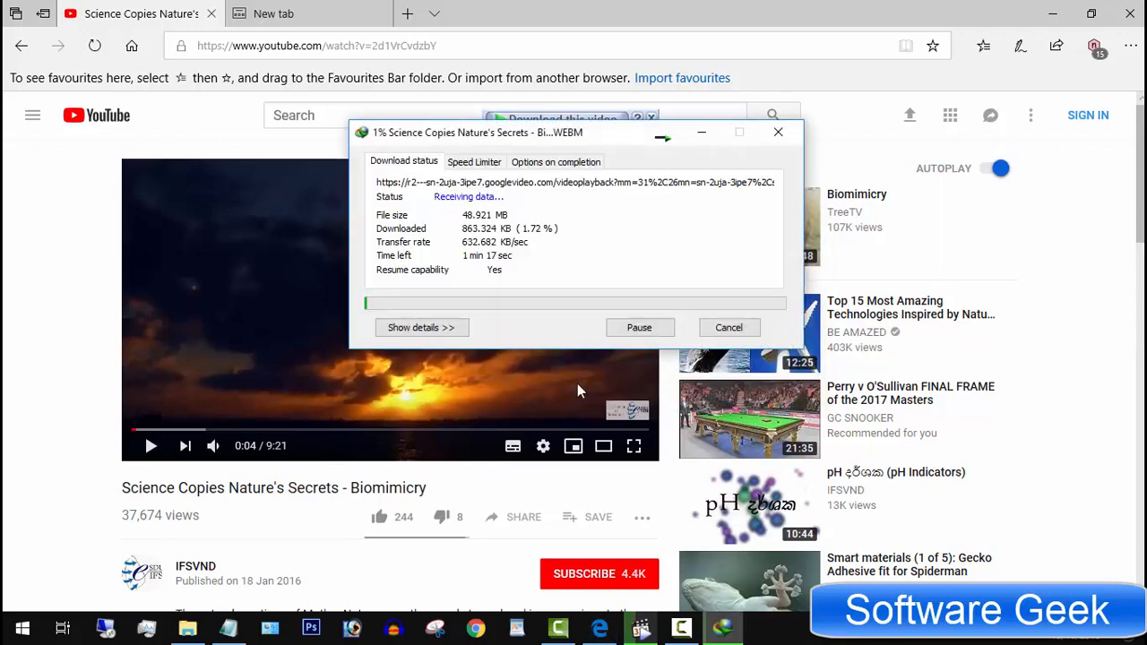
pyautogui.moveTo(744, 421)
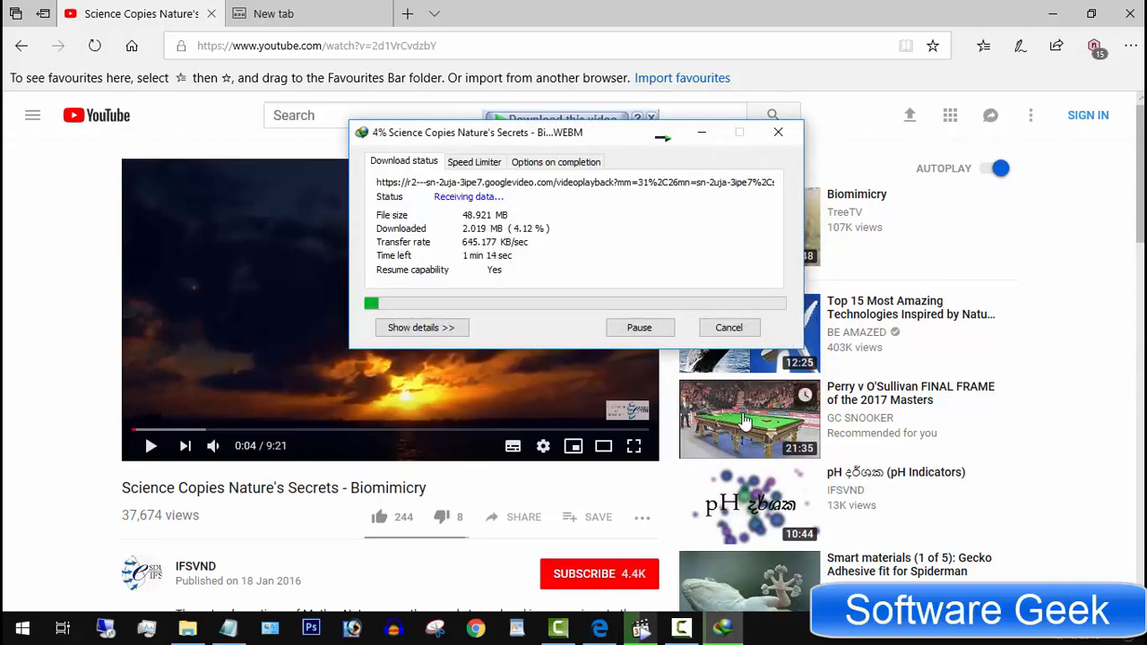
pyautogui.click(778, 132)
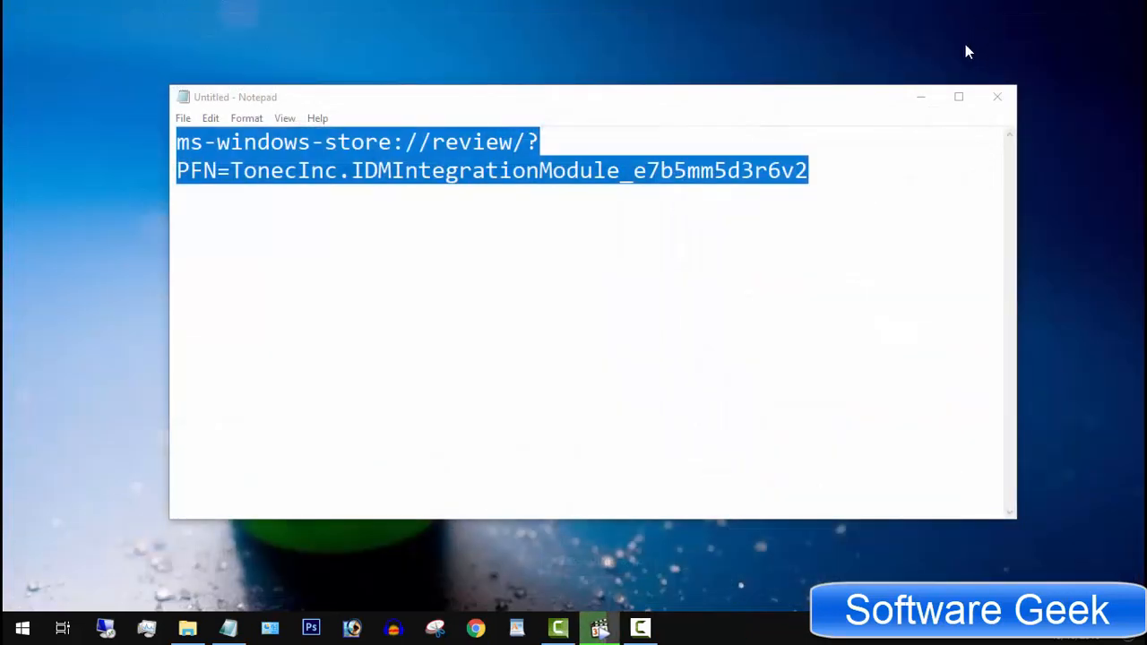
# - Close the Notepad window holding the store link
pyautogui.click(997, 97)
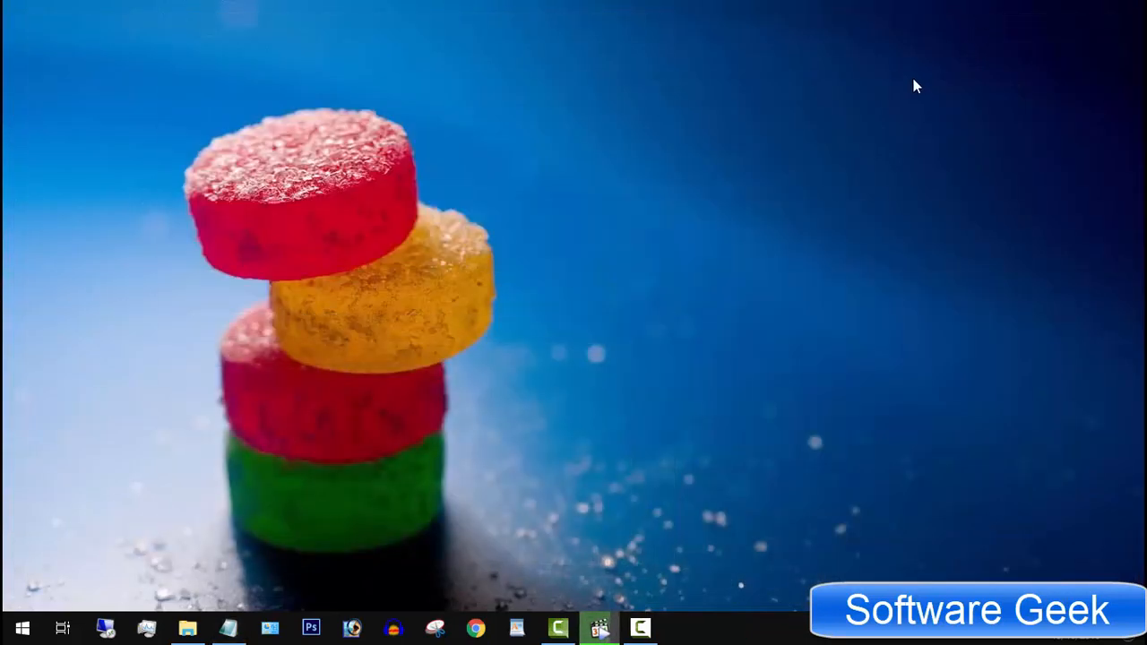
pyautogui.moveTo(872, 207)
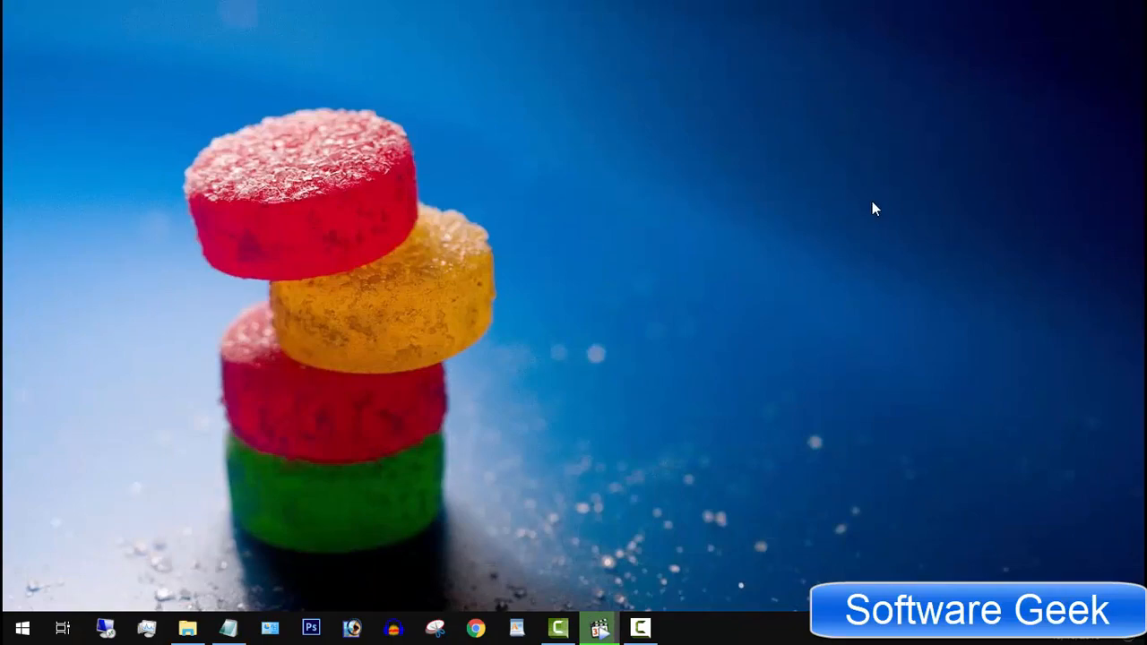
pyautogui.moveTo(856, 191)
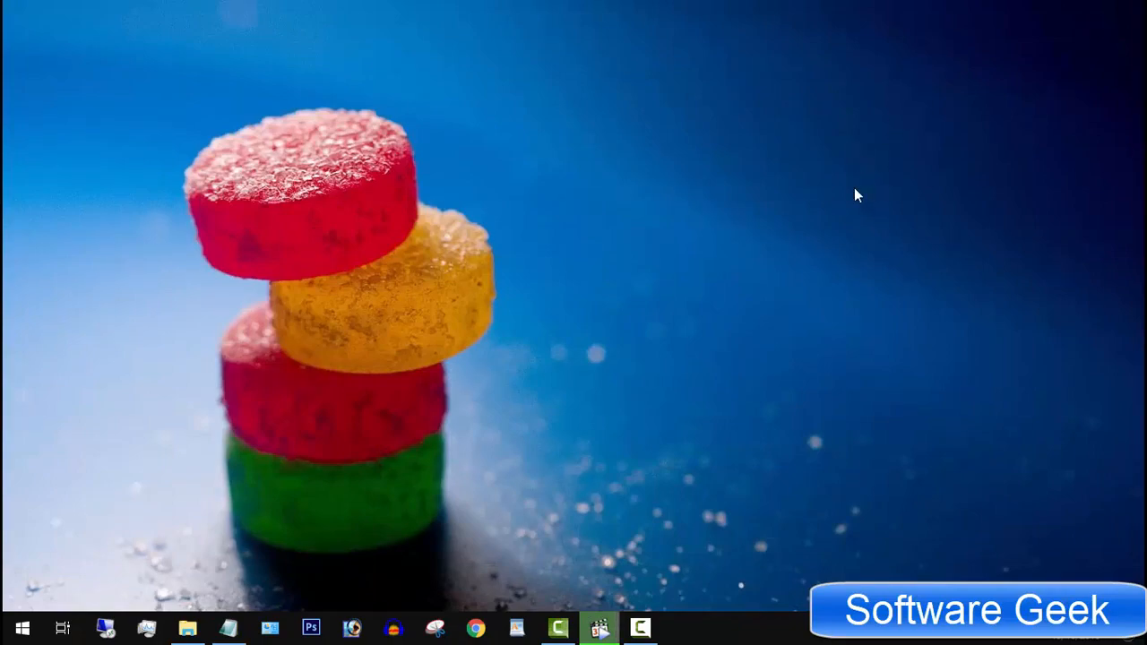